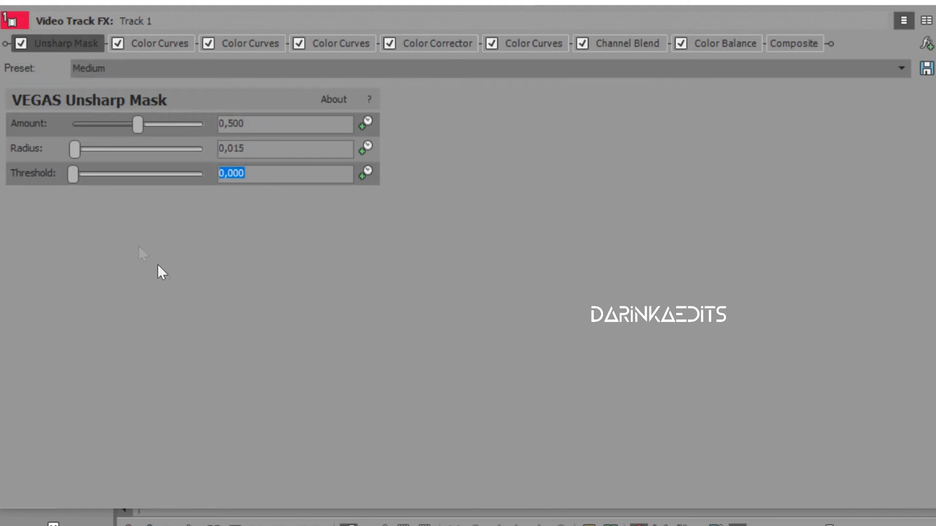
- Review the first Color Curves effect on its combined RGB channel, then bring up the second Color Curves
left_click(159, 43)
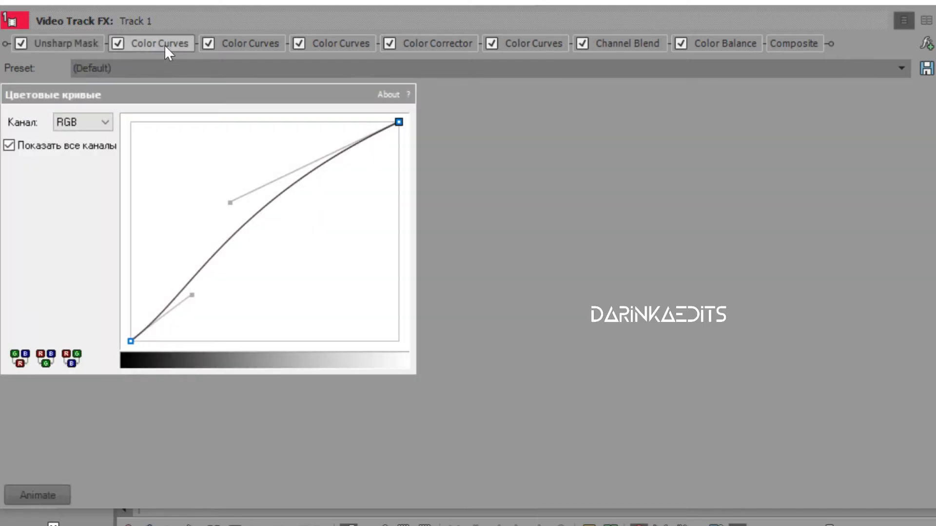
left_click(82, 122)
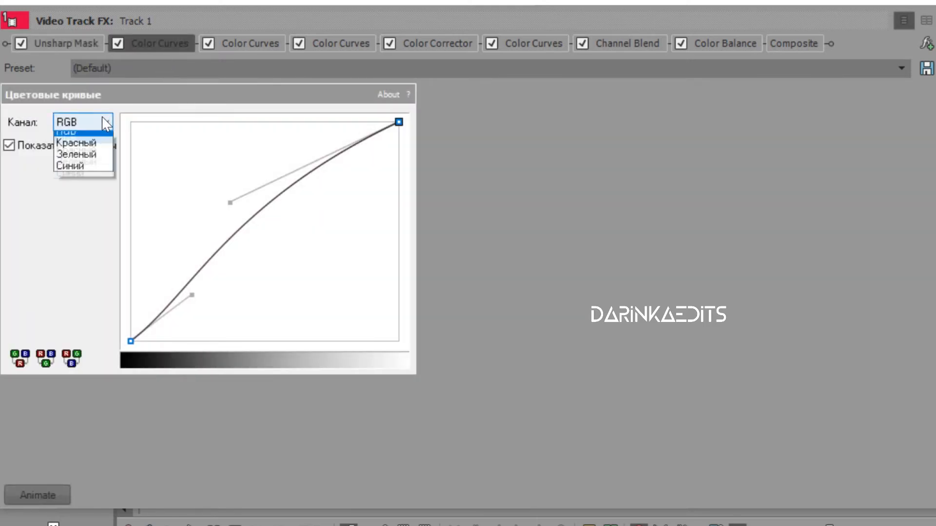
left_click(67, 130)
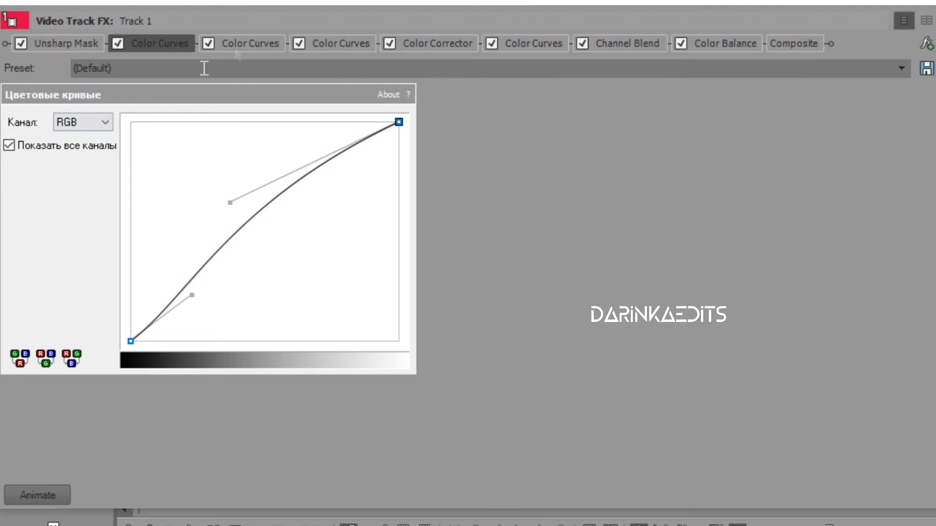
left_click(242, 43)
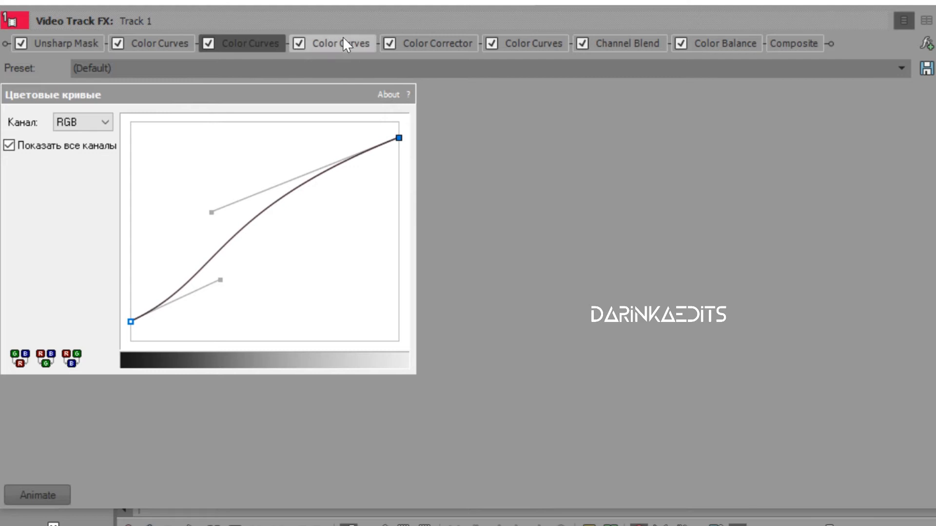
- Show the third Color Curves effect's red and green channel curves, returning to the combined RGB curve
left_click(331, 43)
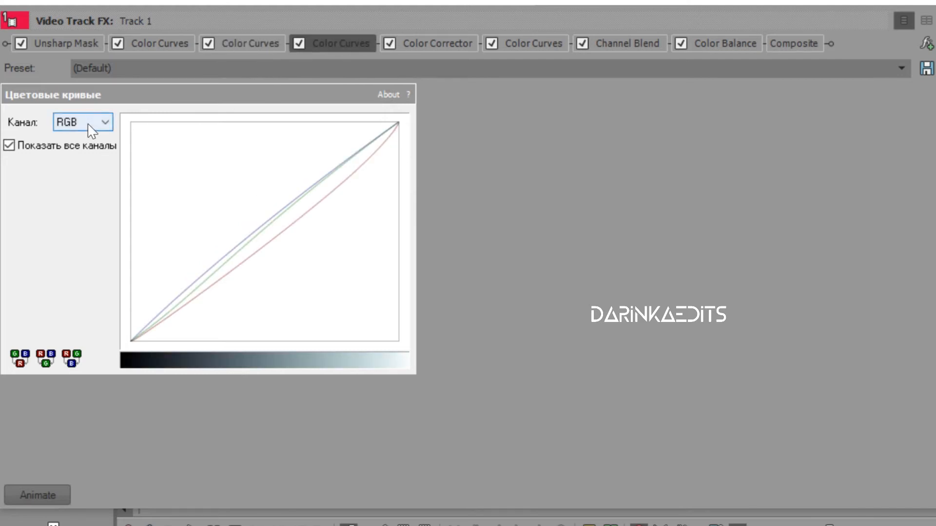
left_click(82, 122)
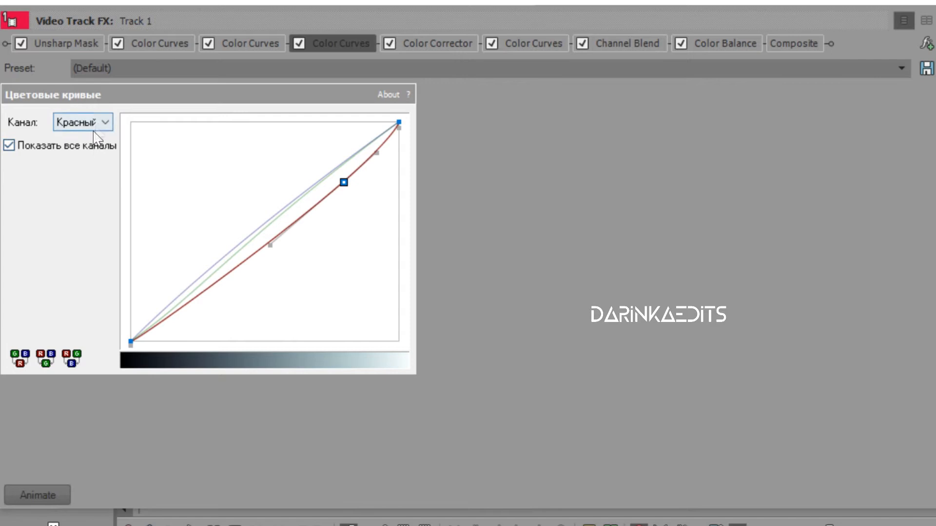
left_click(82, 121)
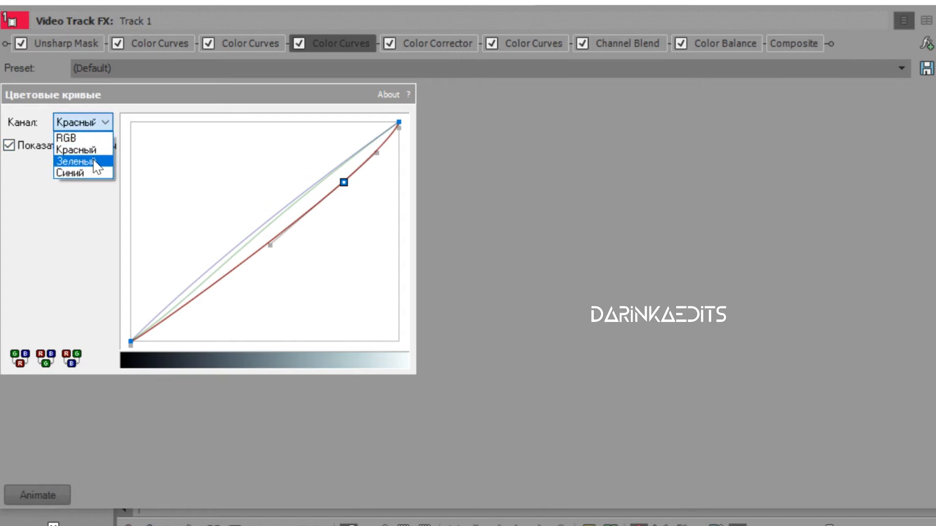
left_click(82, 163)
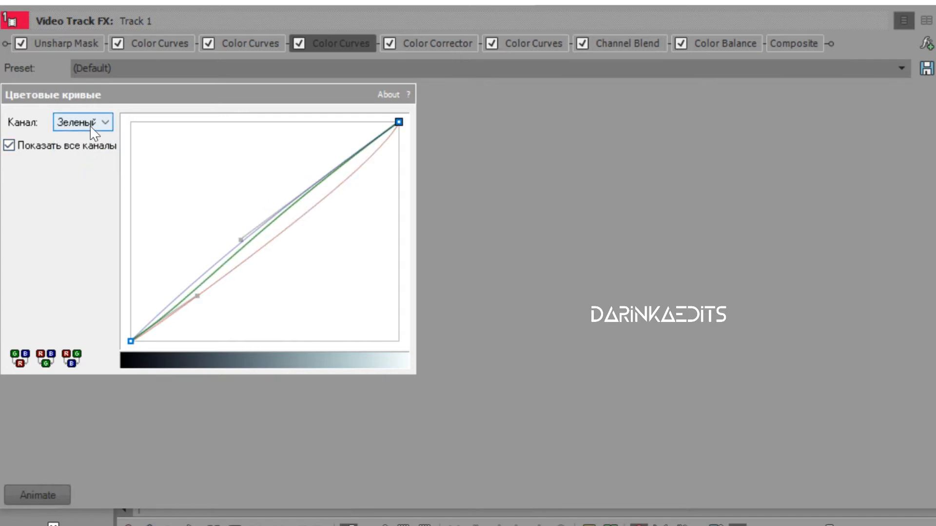
left_click(82, 122)
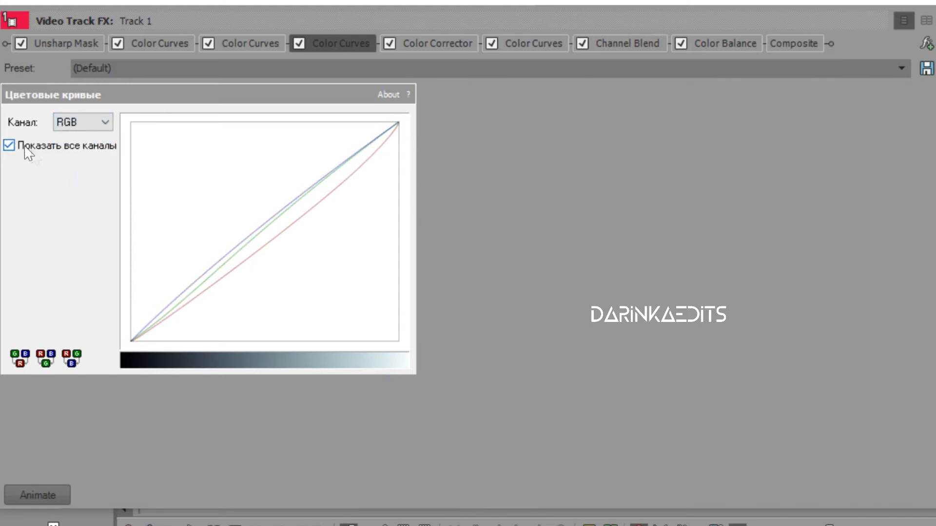
- Toggle Show all channels off and back on to compare the per-channel curves
left_click(8, 146)
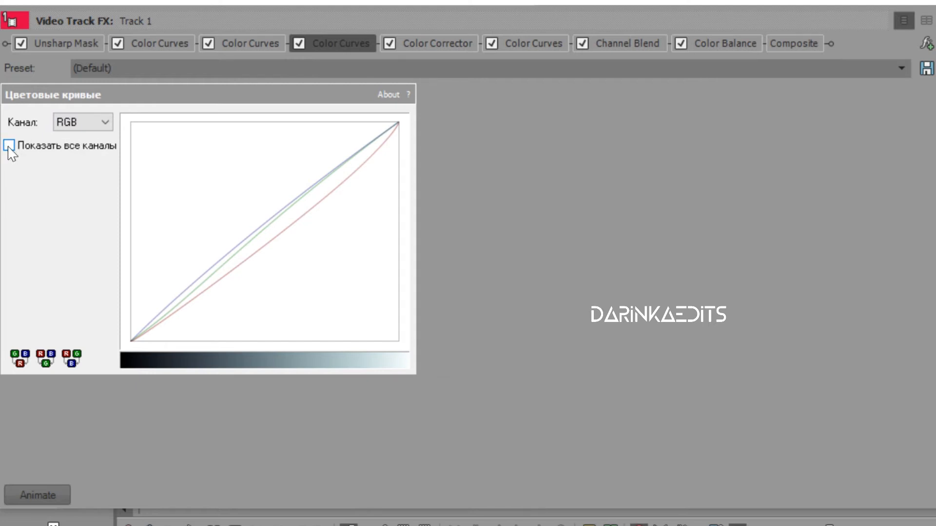
left_click(9, 146)
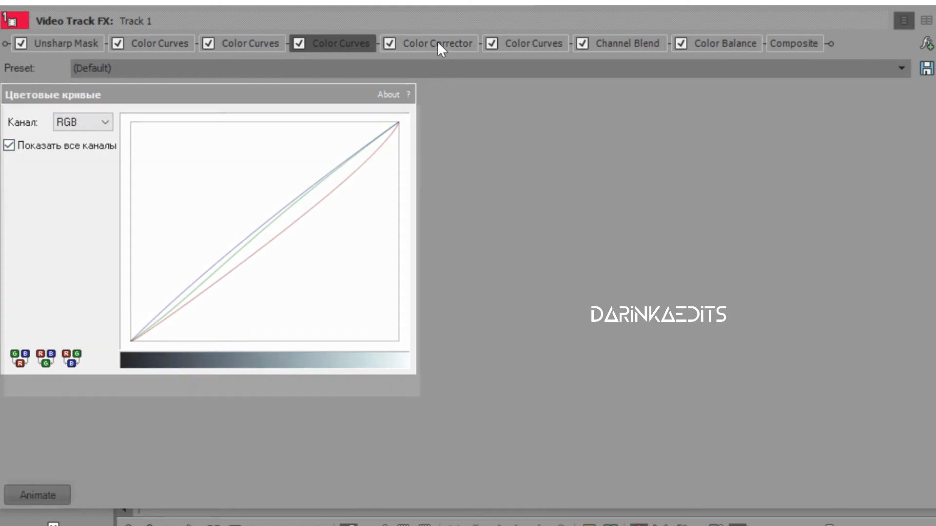
- Show the Color Corrector in its Custom color-wheel layout with low, mid and high tint angles (~146, 101, 142)
left_click(427, 43)
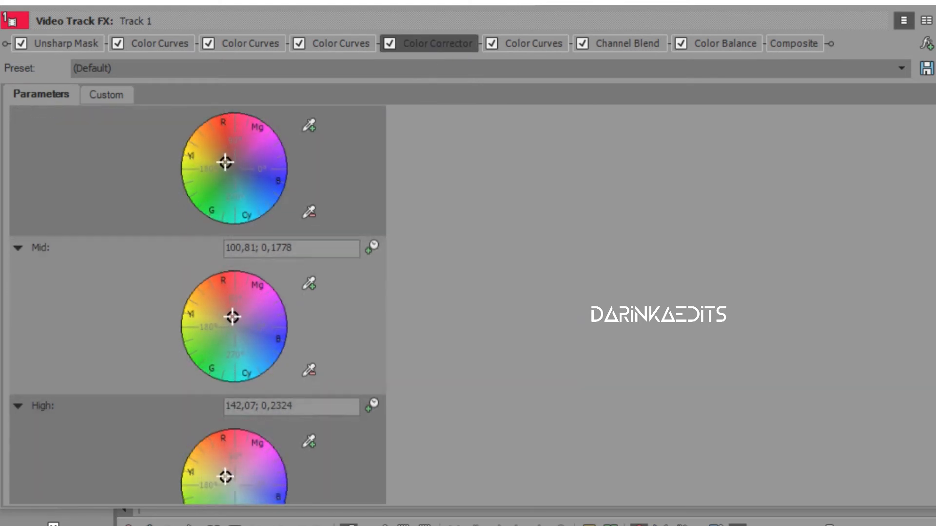
scroll("down", 3)
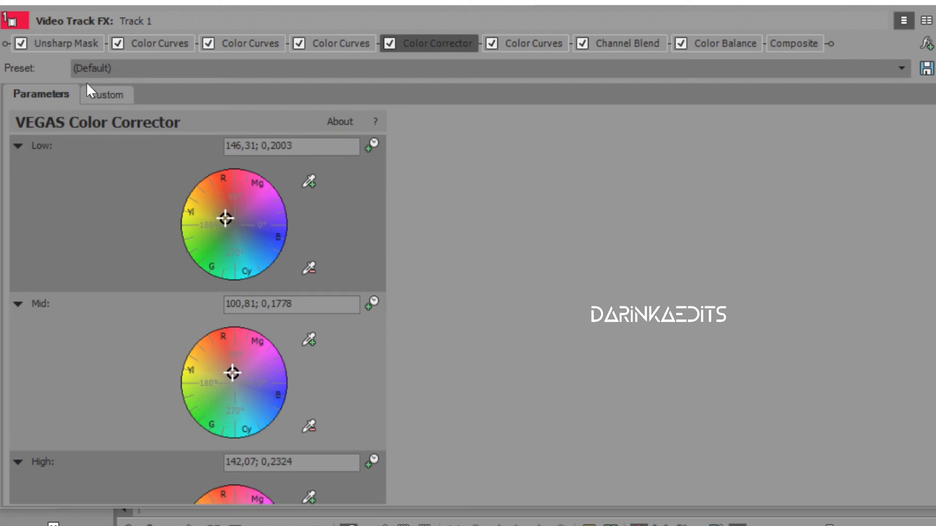
left_click(106, 95)
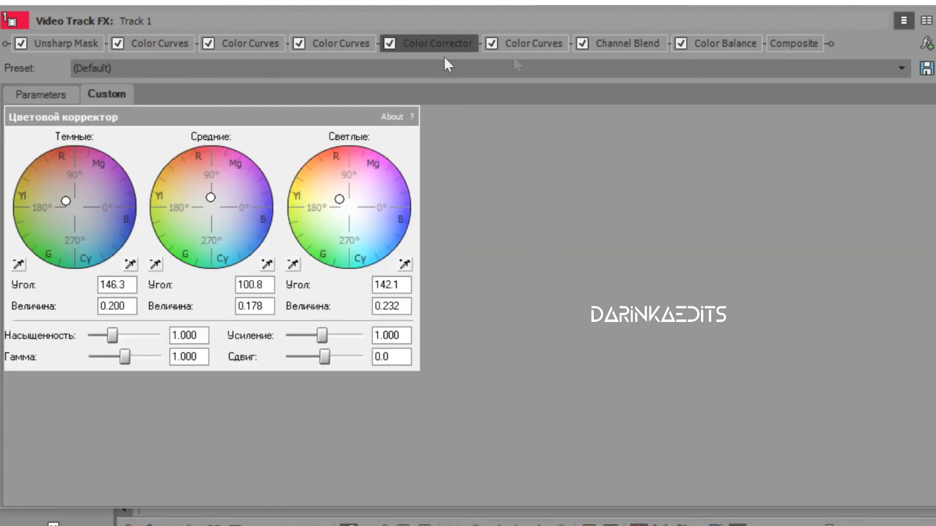
mouse_move(534, 51)
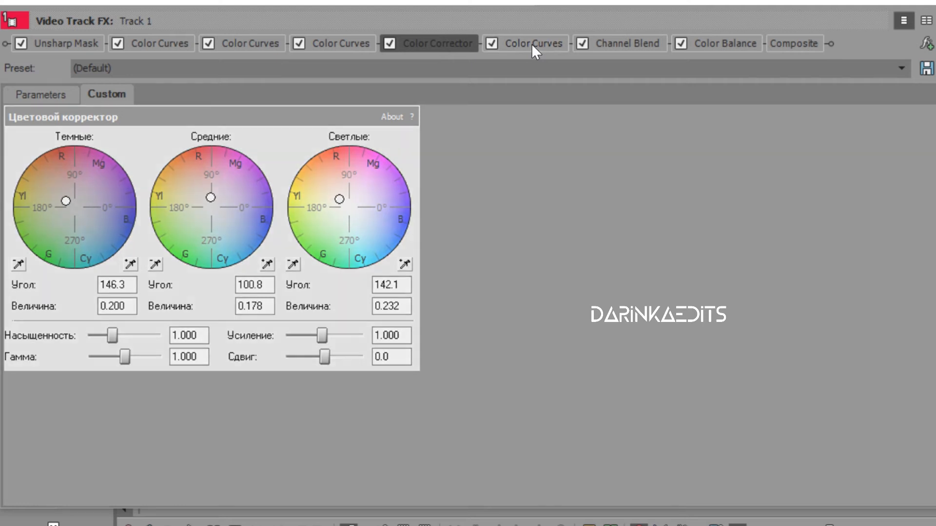
- Step the fourth Color Curves effect through its red, green and blue curves and back to RGB, ending on Channel Blend
left_click(530, 43)
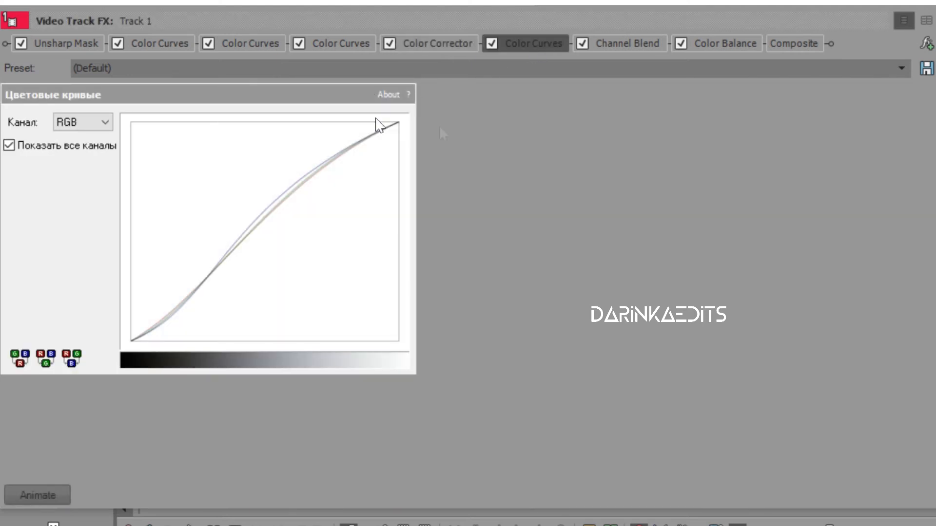
left_click(82, 122)
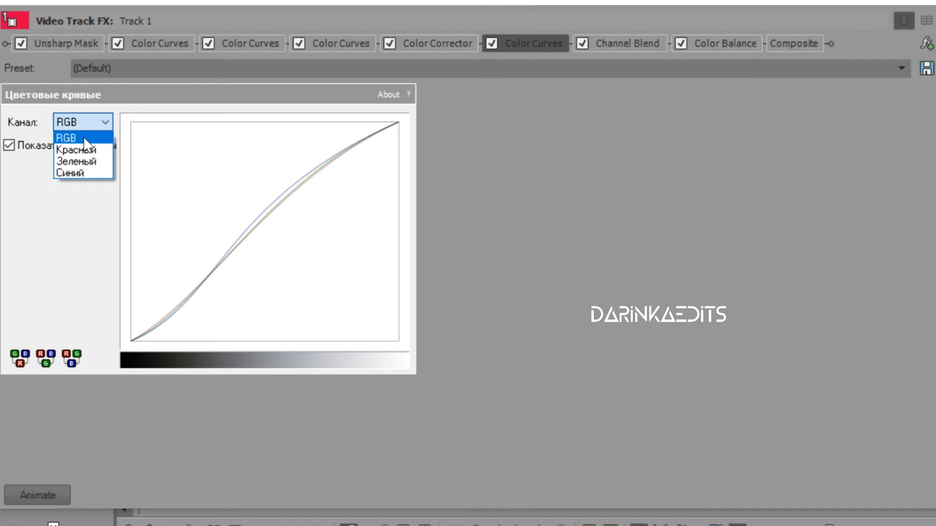
left_click(74, 150)
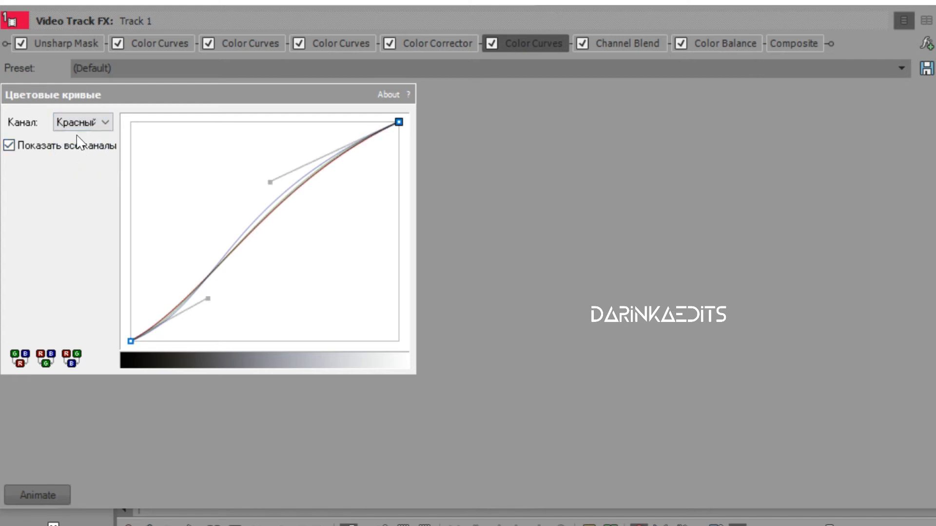
left_click(82, 122)
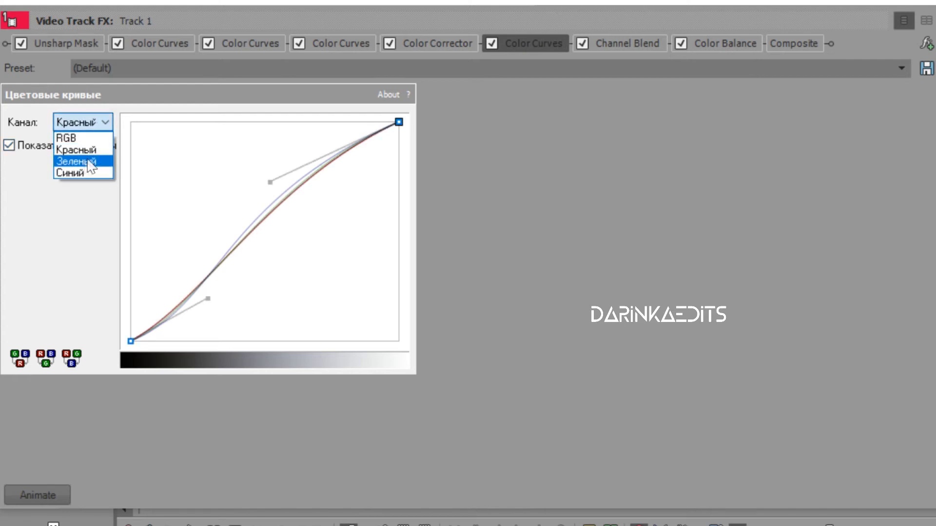
left_click(83, 161)
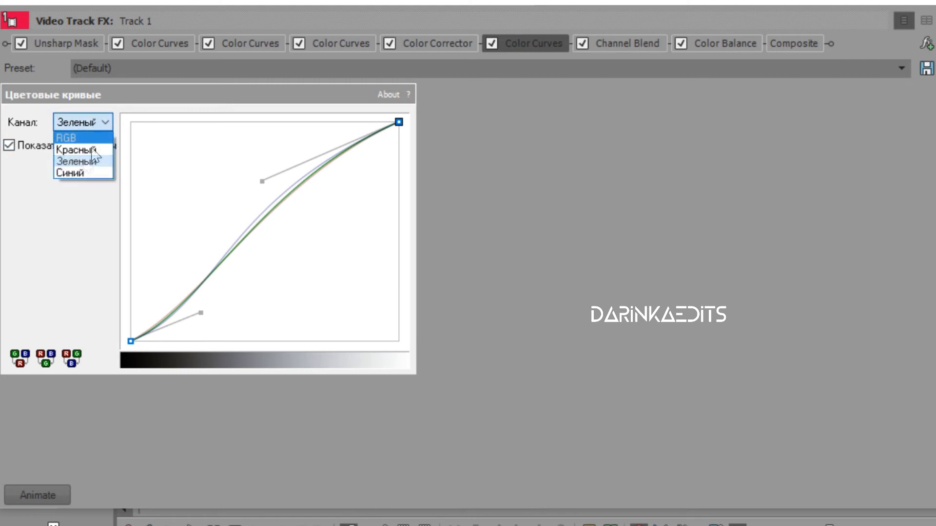
left_click(70, 173)
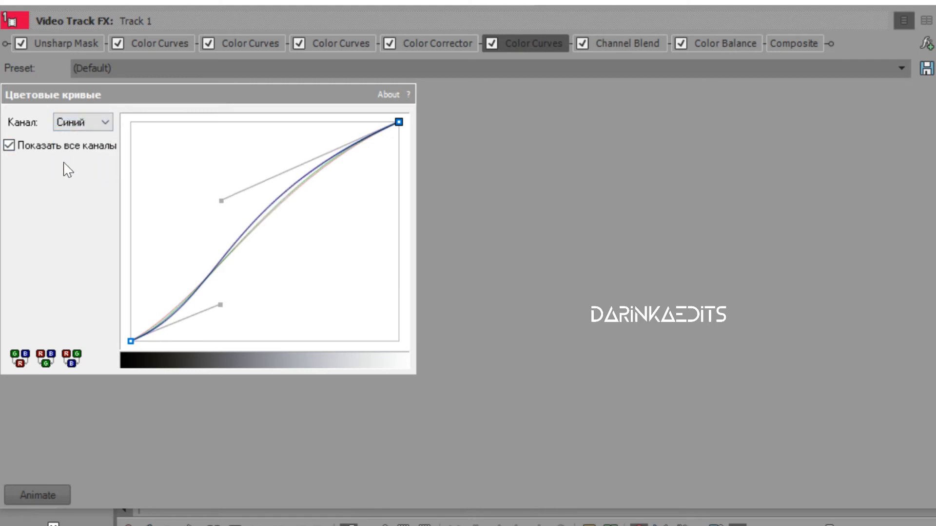
left_click(82, 122)
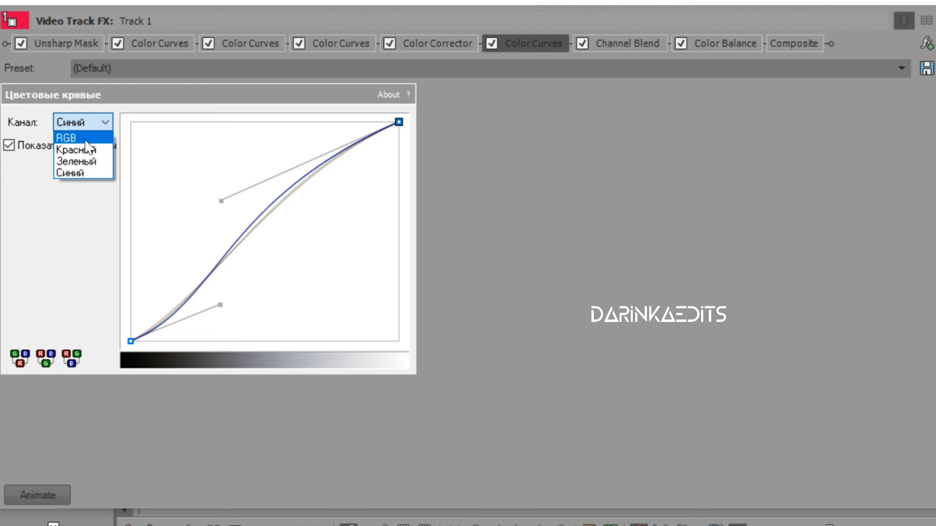
left_click(65, 138)
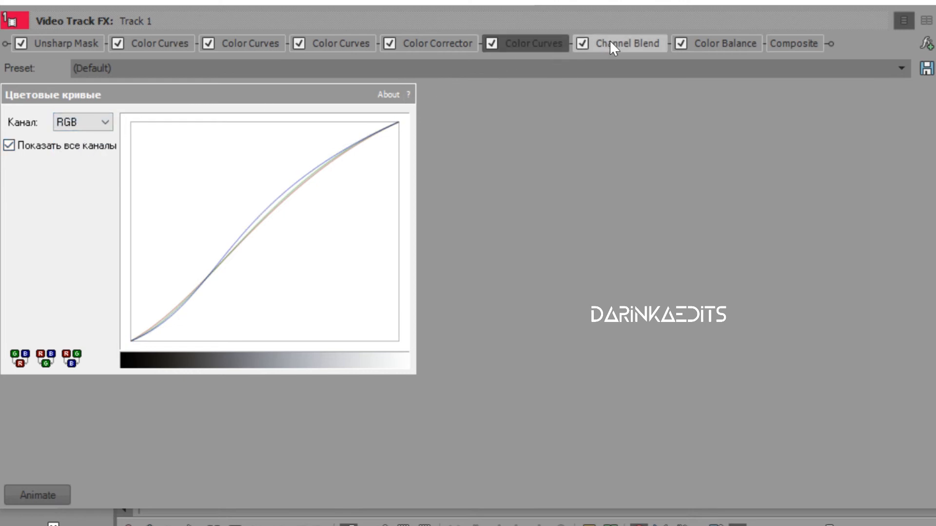
left_click(624, 43)
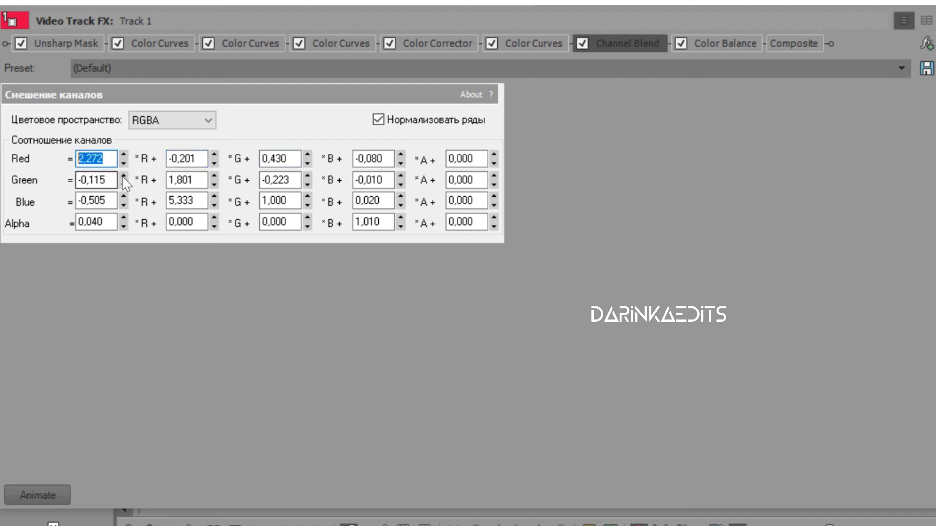
- Select the Blue row's -0,505 coefficient in the Channel Blend matrix, leaving values unchanged
left_click(94, 201)
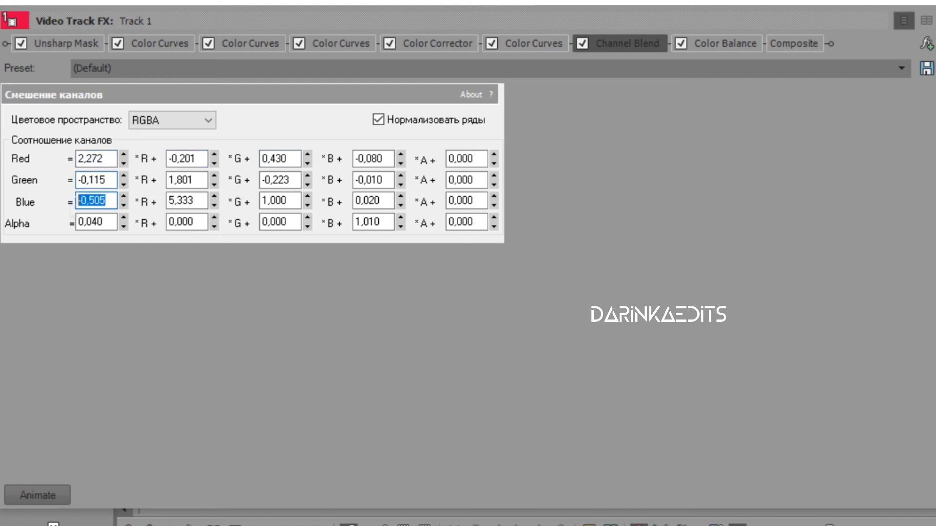
left_click(93, 221)
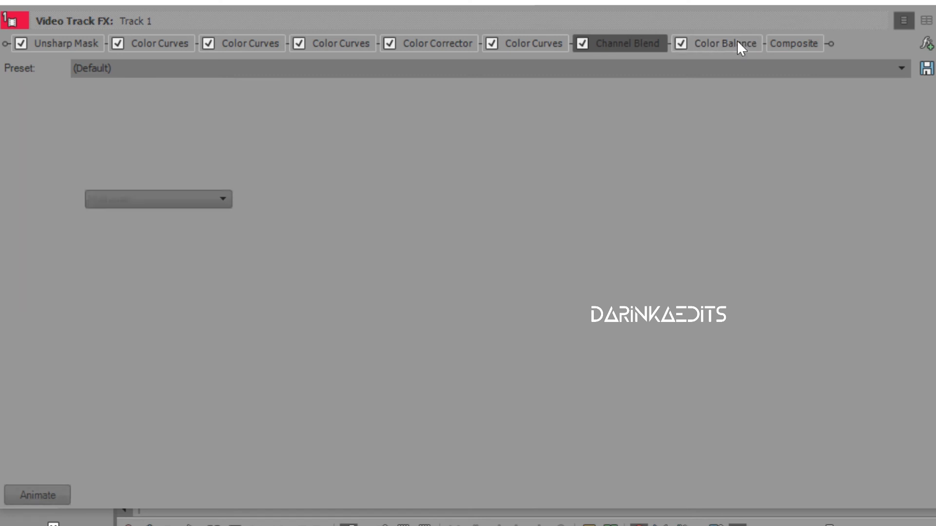
- Show Color Balance with Preserve luminosity checked and the blue midtone value -0,099 selected
left_click(723, 43)
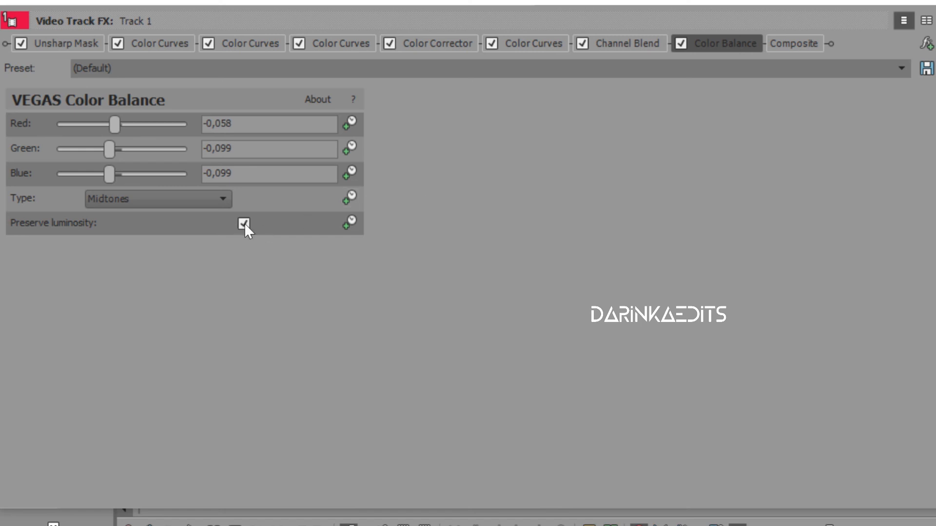
left_click(244, 223)
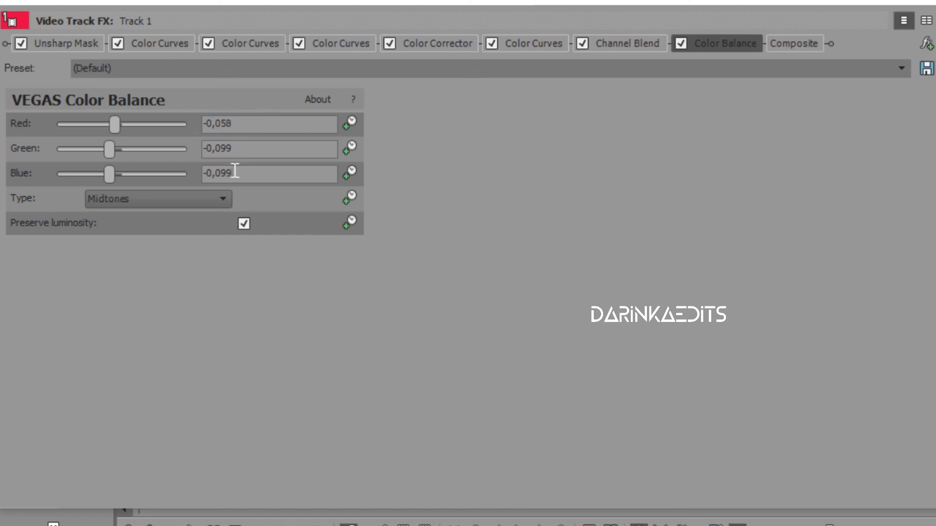
triple_click(269, 173)
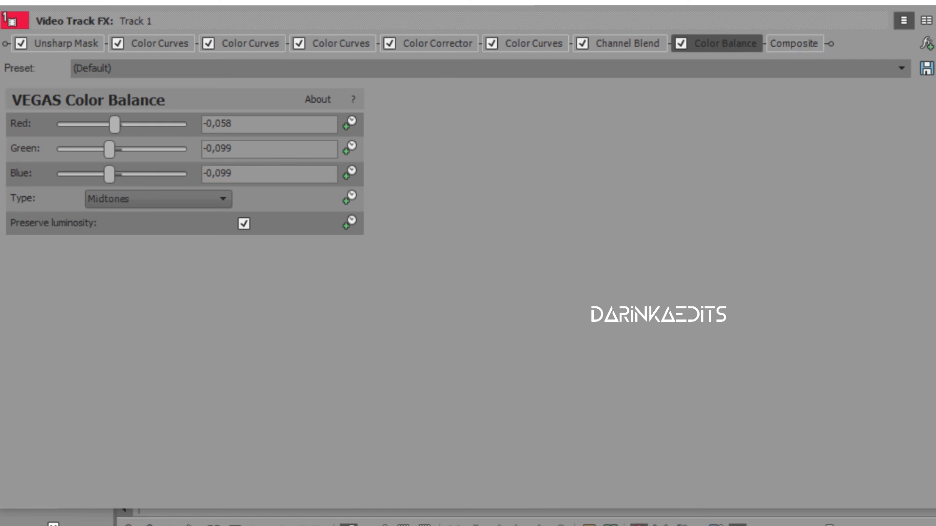
mouse_move(398, 509)
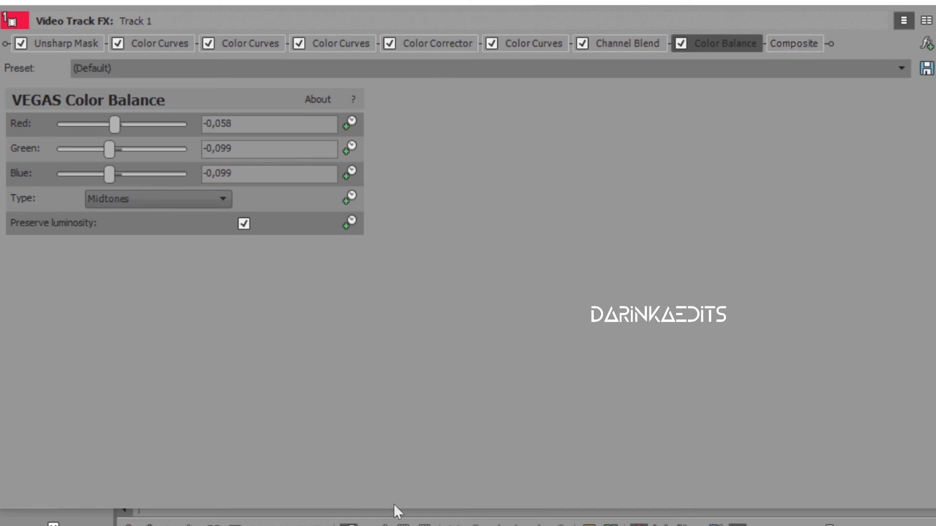